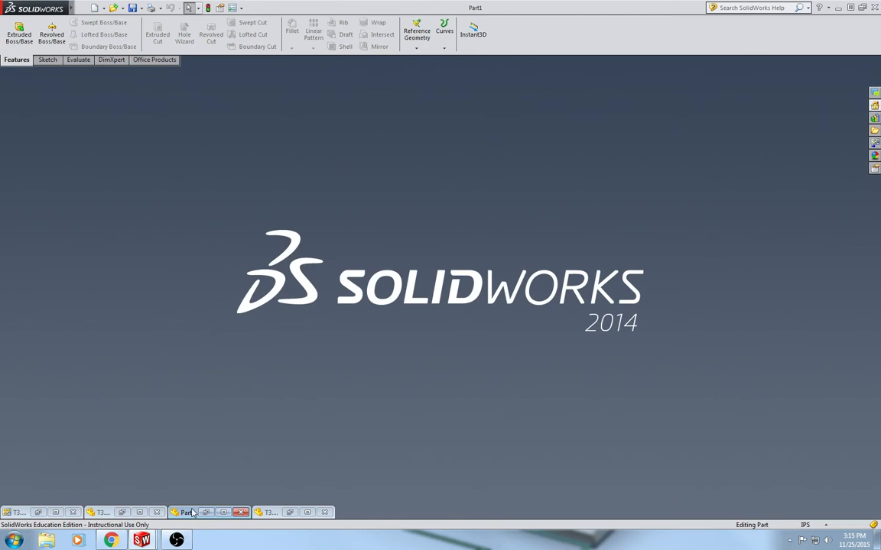
# - Start an Extruded Boss/Base sketch on the Front Plane and begin the I-beam outline
pyautogui.click(19, 33)
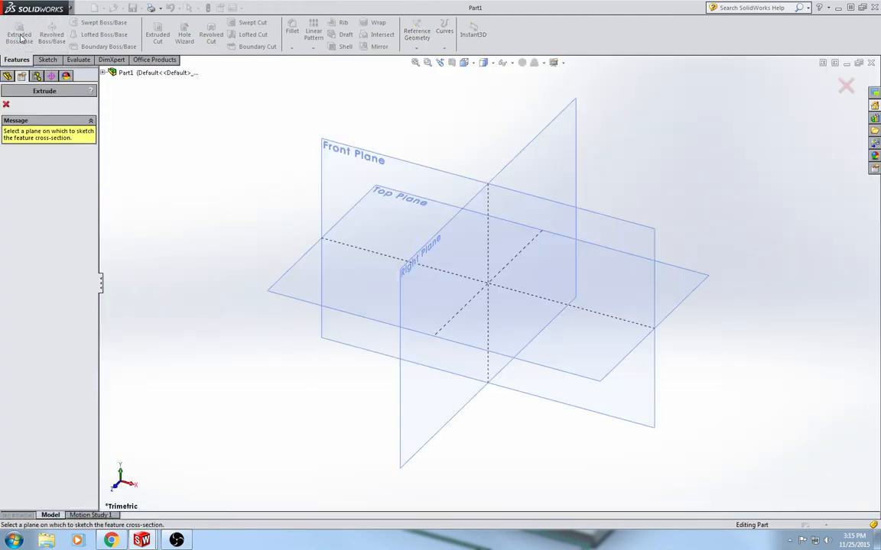
pyautogui.click(353, 151)
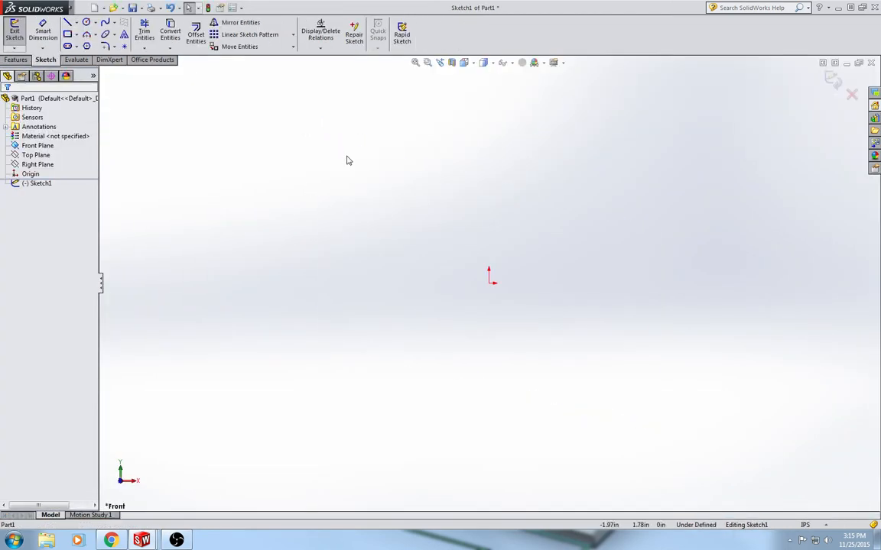
pyautogui.click(68, 23)
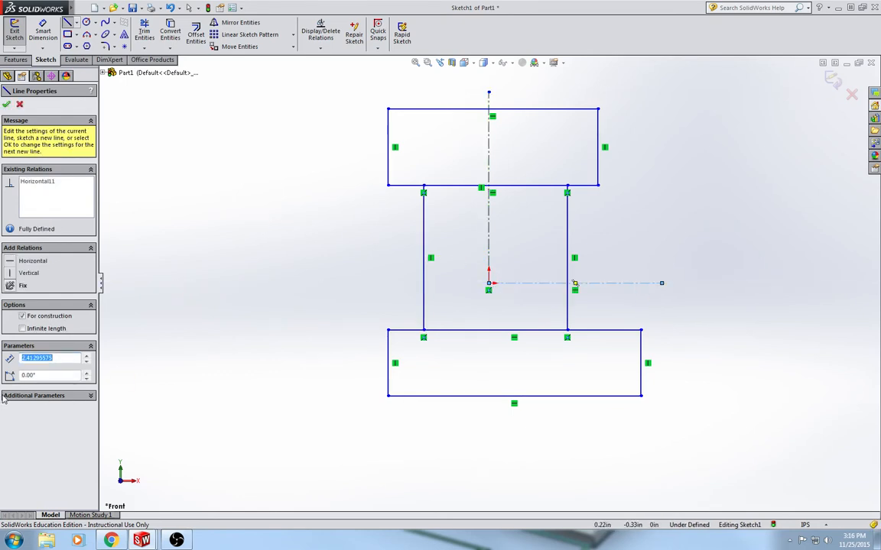
pyautogui.moveTo(214, 153)
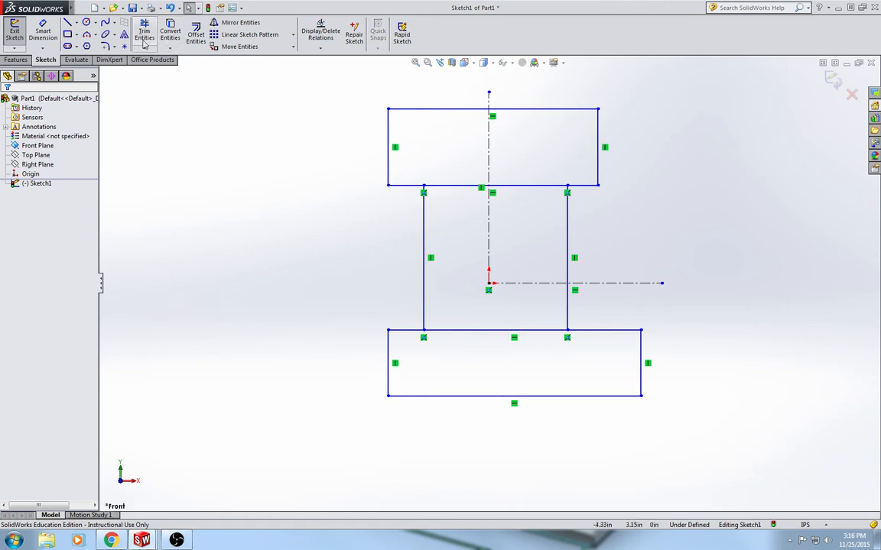
# - Power-trim the overlapping web and flange segments into one continuous I outline
pyautogui.click(143, 34)
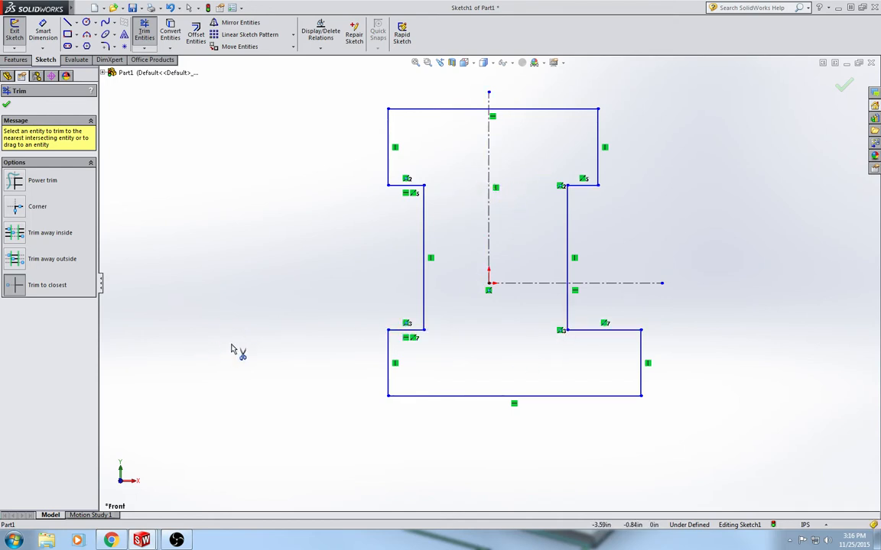
pyautogui.moveTo(513, 324)
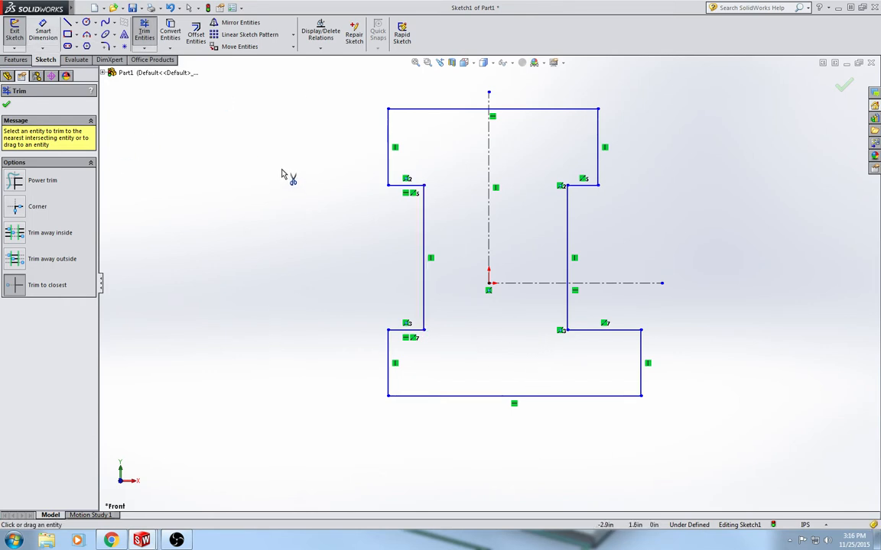
pyautogui.moveTo(284, 174)
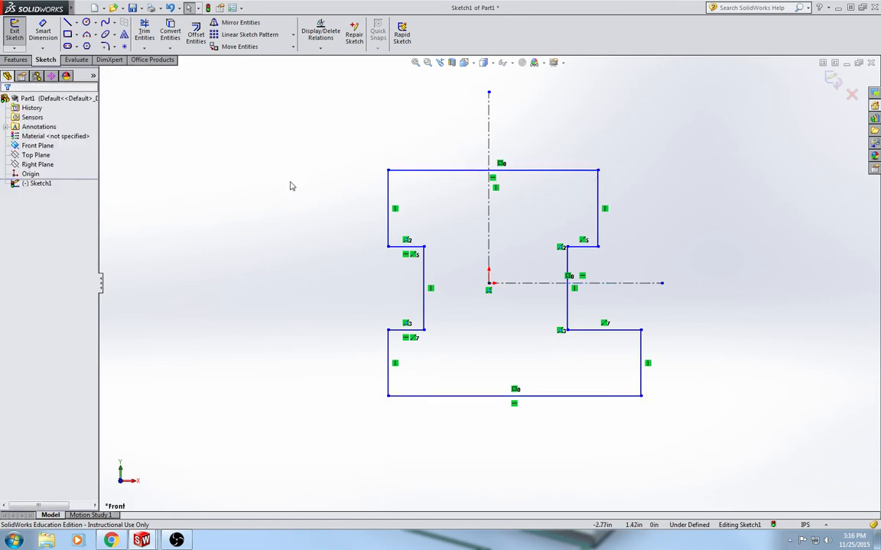
pyautogui.moveTo(247, 243)
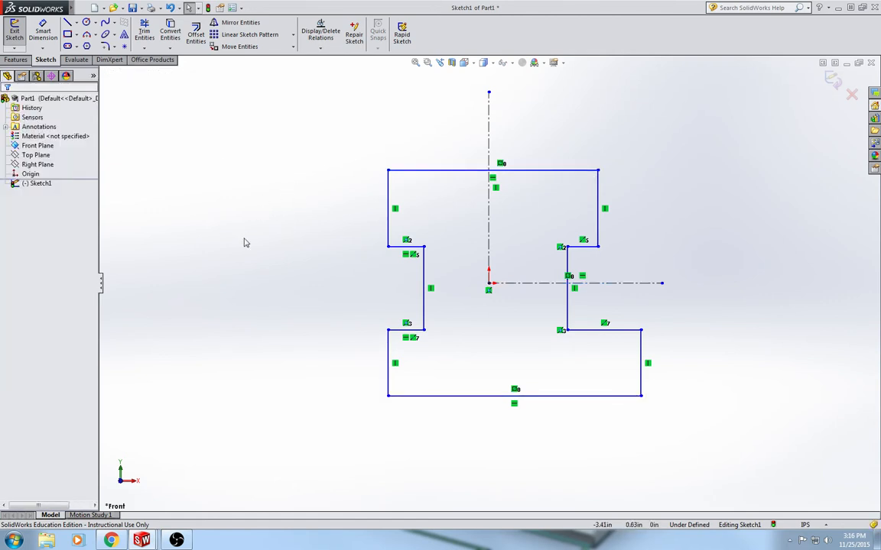
pyautogui.moveTo(263, 245)
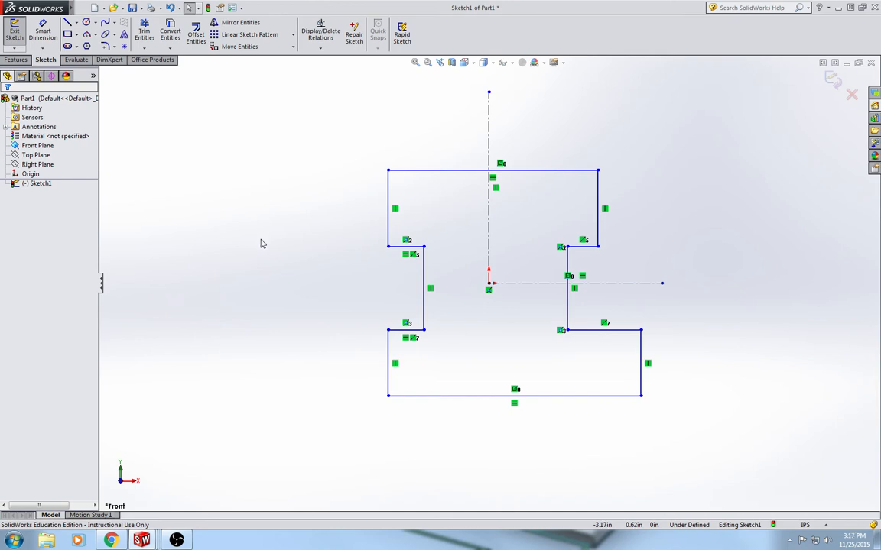
# - Add a sketch relation to the trimmed profile edges
pyautogui.click(425, 291)
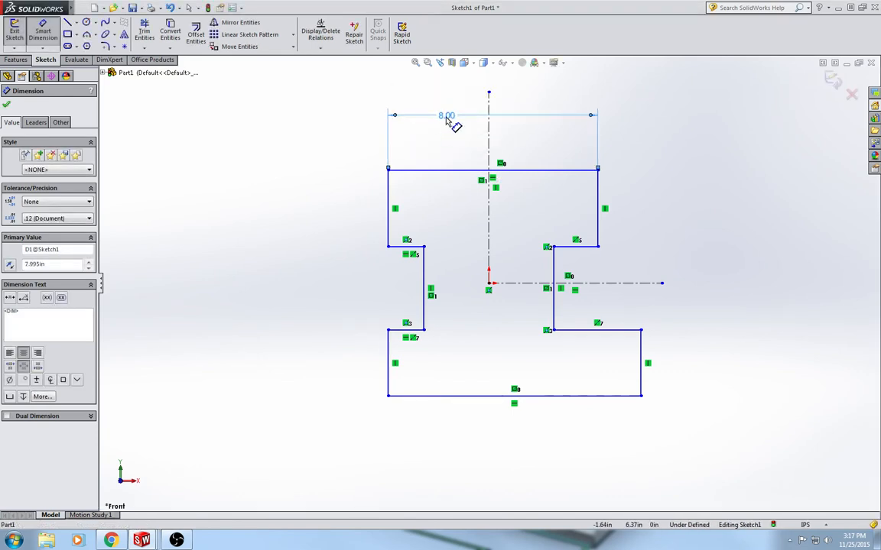
# - Dimension the flange width 7.995 at three decimals and the web thickness .285
pyautogui.click(85, 219)
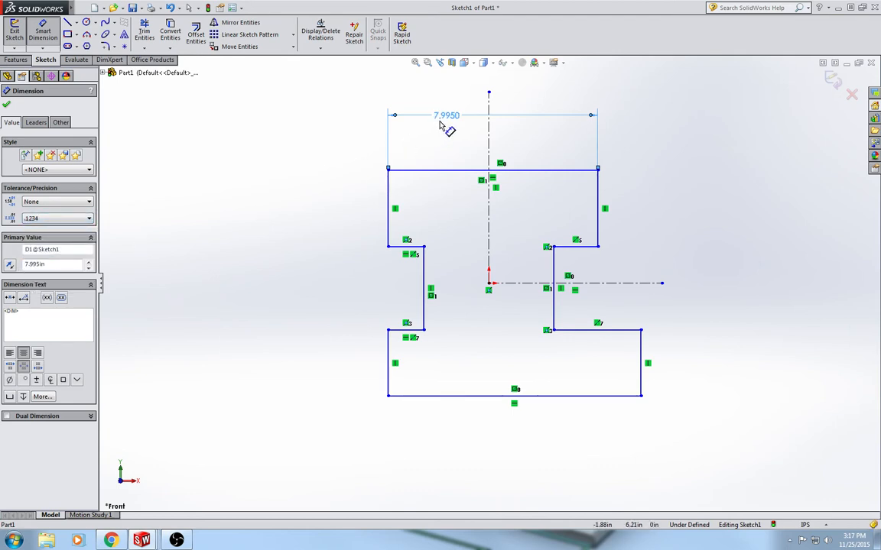
pyautogui.moveTo(468, 130)
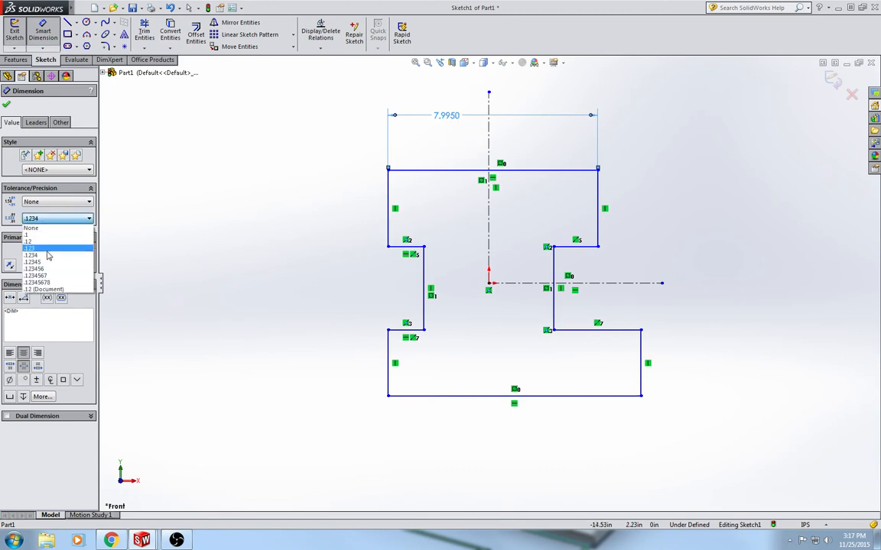
pyautogui.click(34, 254)
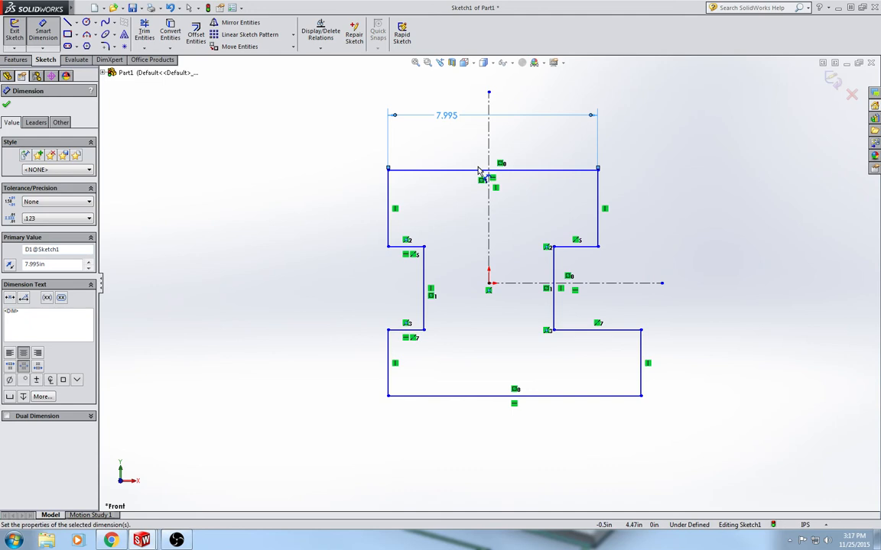
pyautogui.click(309, 283)
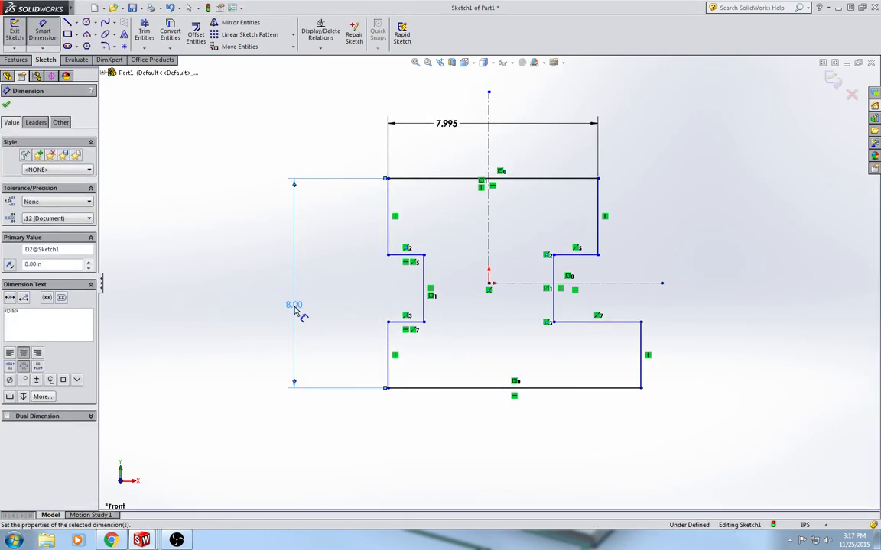
pyautogui.moveTo(503, 303)
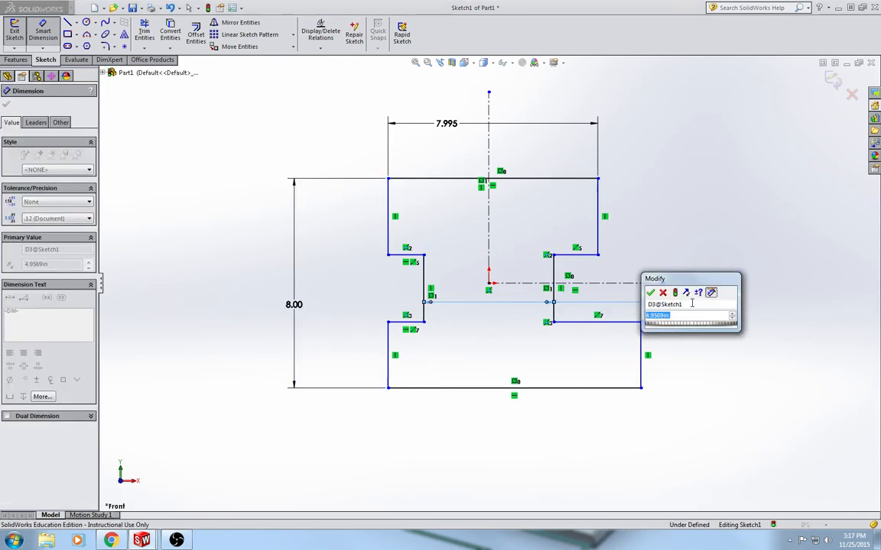
pyautogui.write('.285')
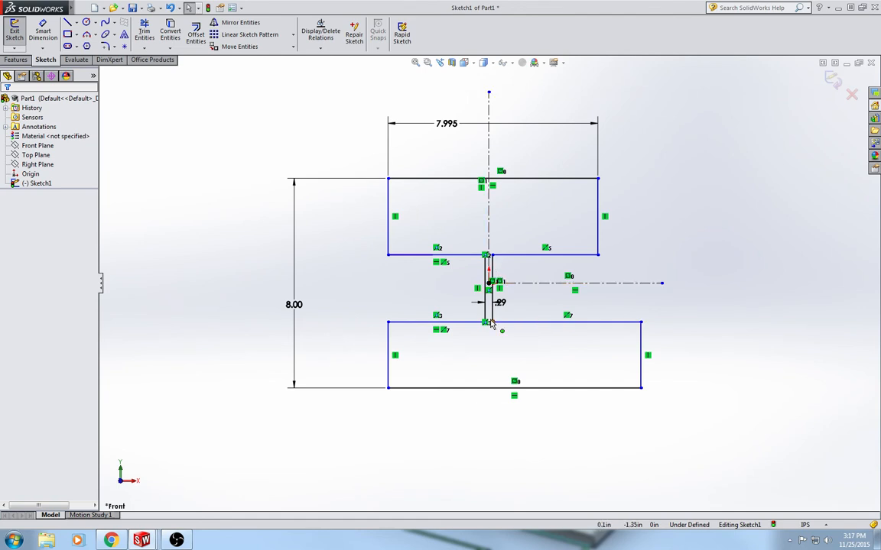
pyautogui.click(500, 302)
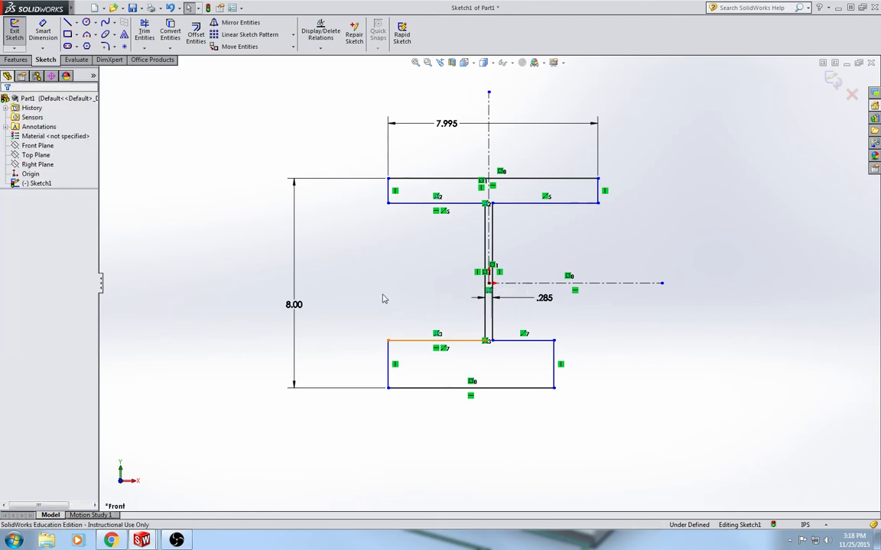
# - Thin the bottom flange and start the top flange thickness dimension
pyautogui.click(391, 191)
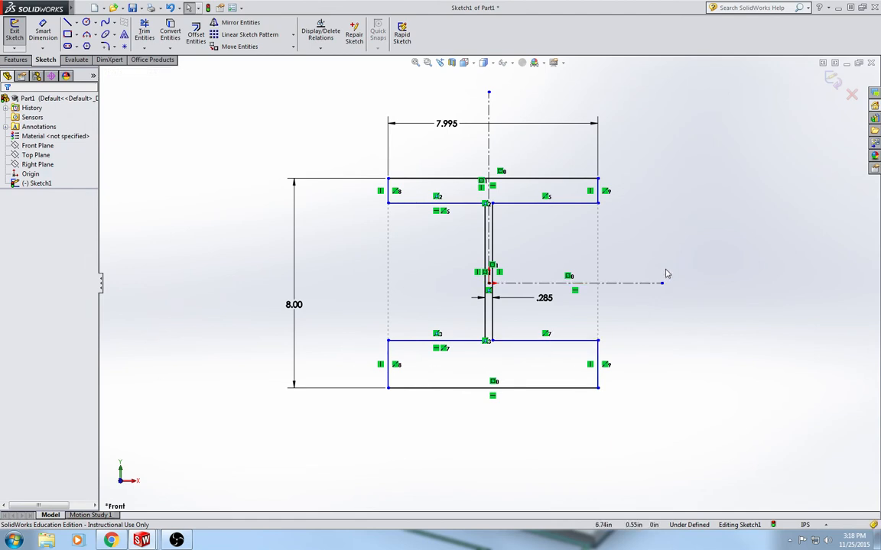
pyautogui.moveTo(558, 207)
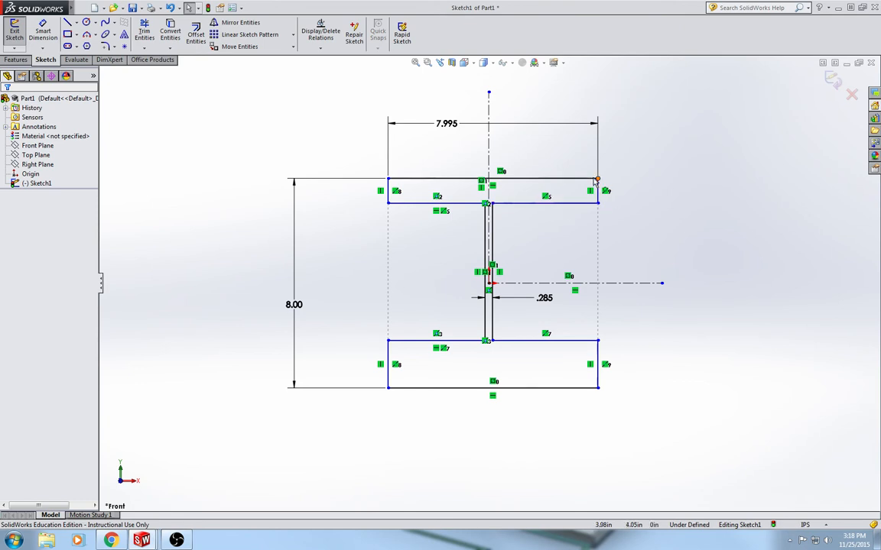
pyautogui.click(543, 204)
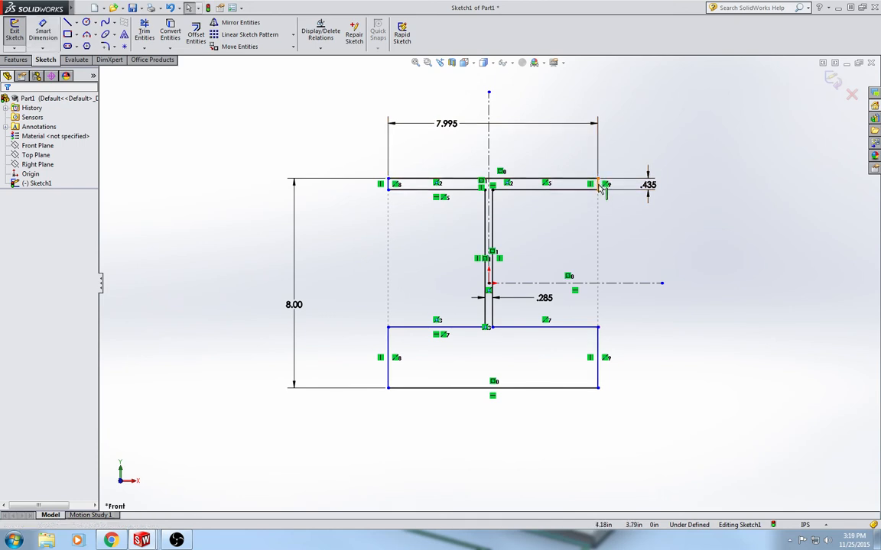
# - Set the flange thickness to .435 to complete the I-beam profile
pyautogui.click(604, 186)
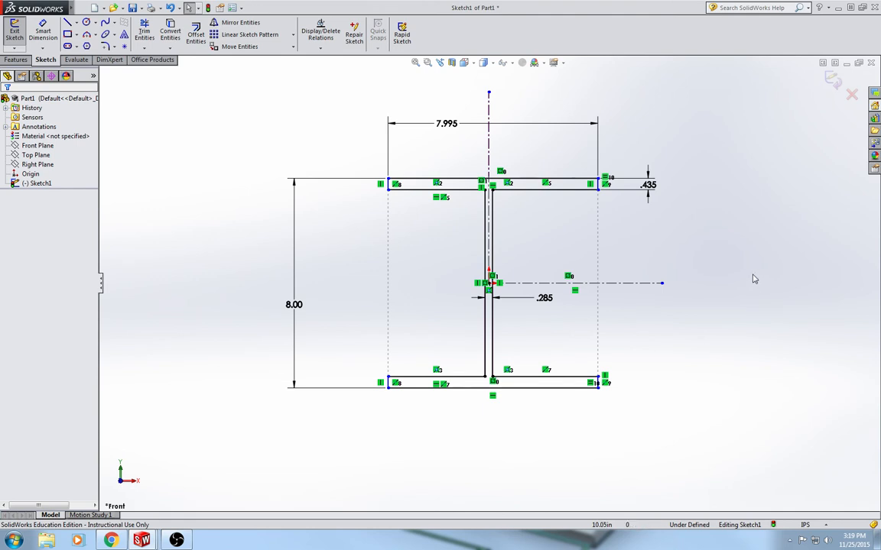
pyautogui.moveTo(746, 278)
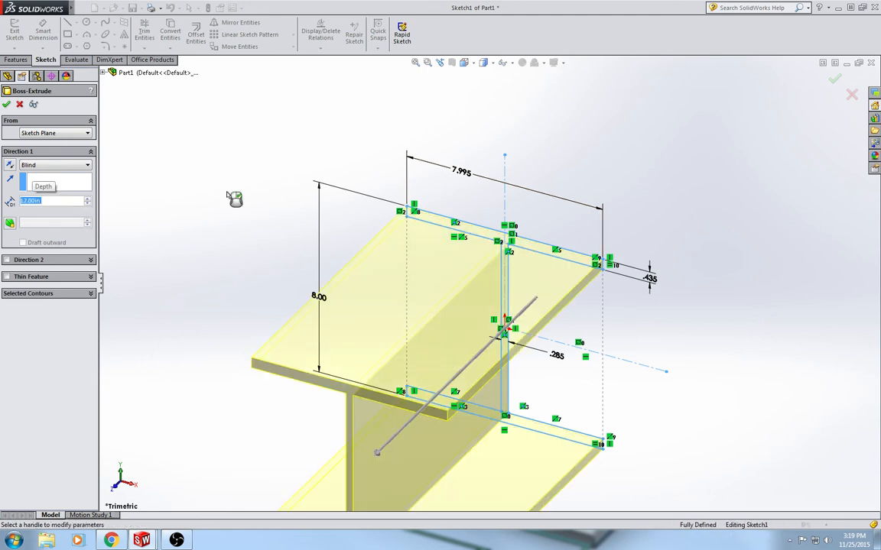
# - Confirm the boss extrude to make the profile a solid beam
pyautogui.click(6, 104)
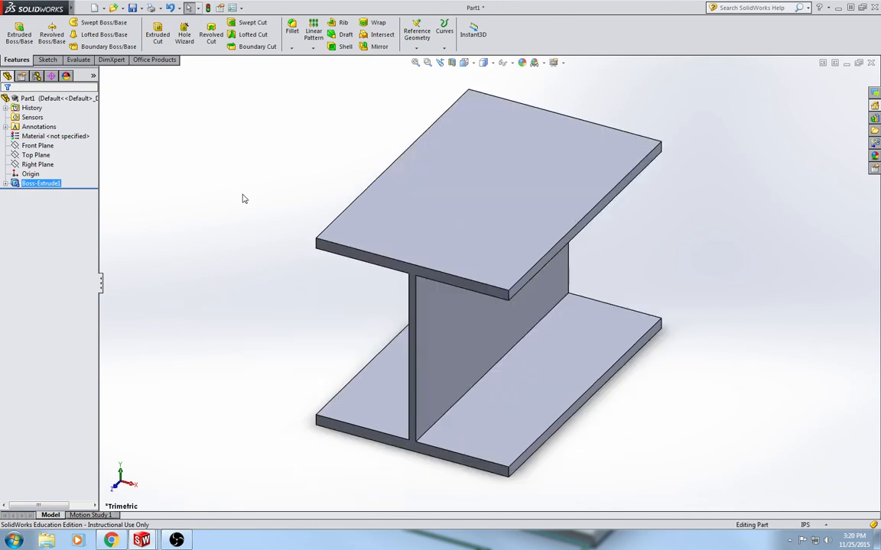
# - Fillet the edges where the web meets both flanges
pyautogui.click(292, 30)
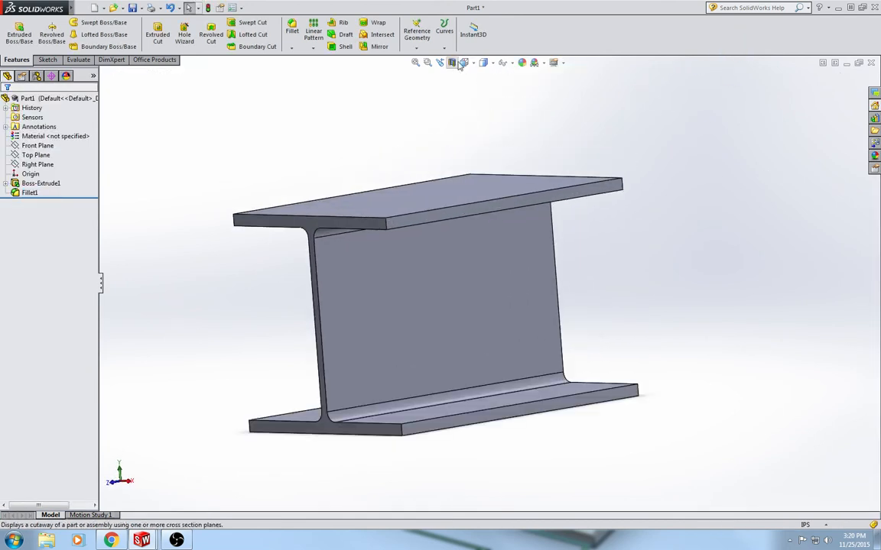
# - Assign ASTM A36 Steel from the Steel library as the part material
pyautogui.rightClick(55, 136)
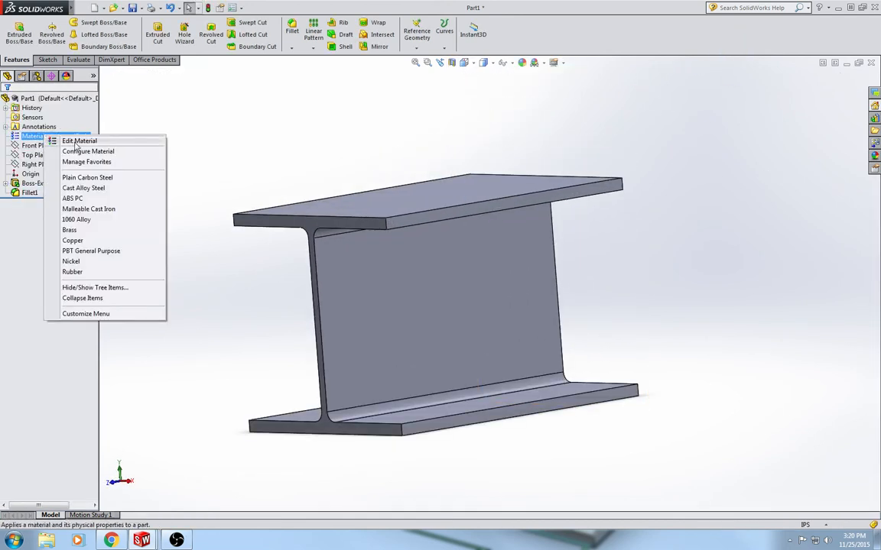
pyautogui.click(79, 141)
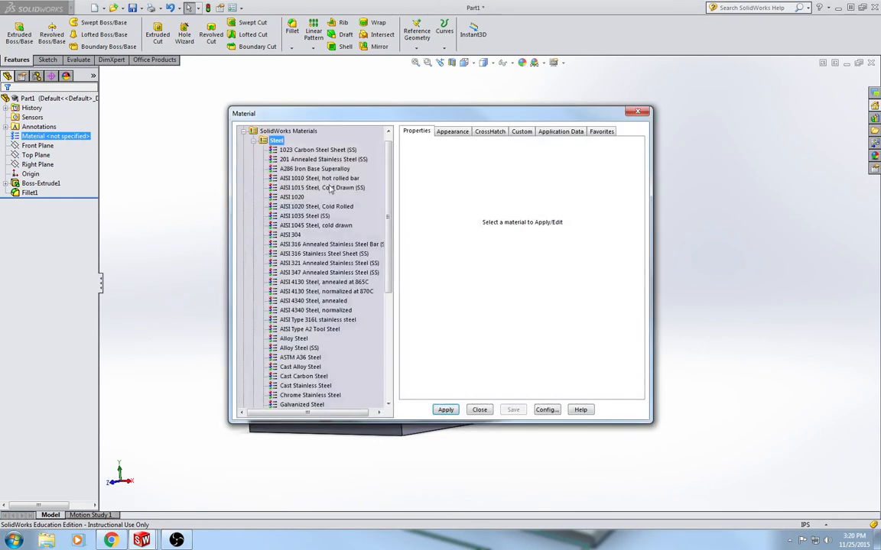
pyautogui.moveTo(315, 168)
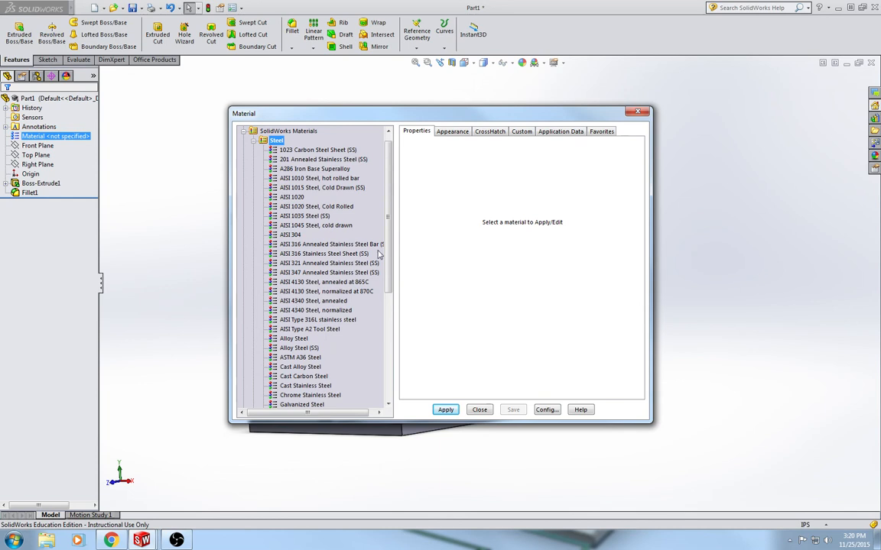
pyautogui.scroll(-3)
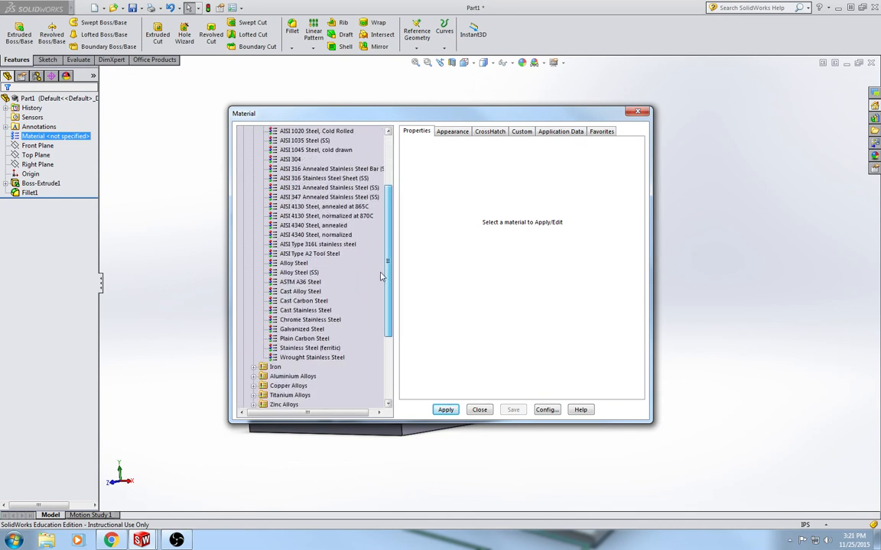
pyautogui.click(300, 282)
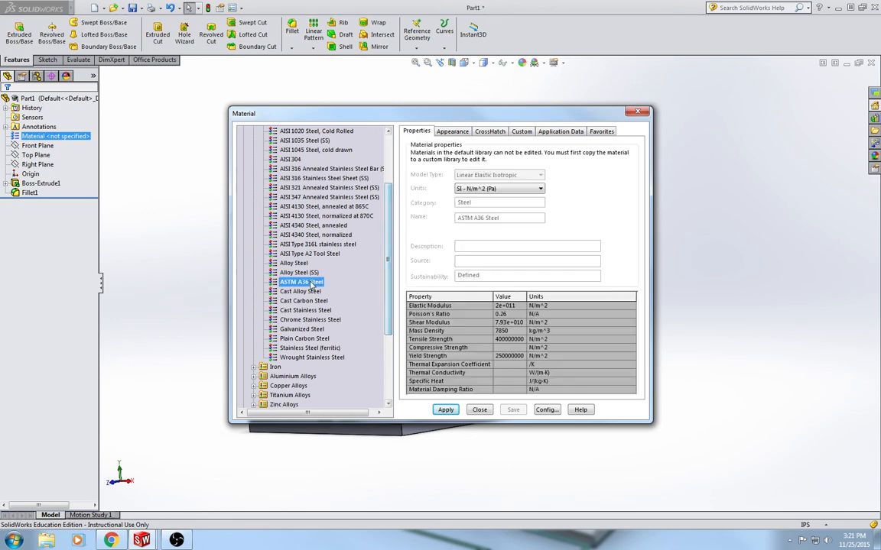
pyautogui.click(447, 409)
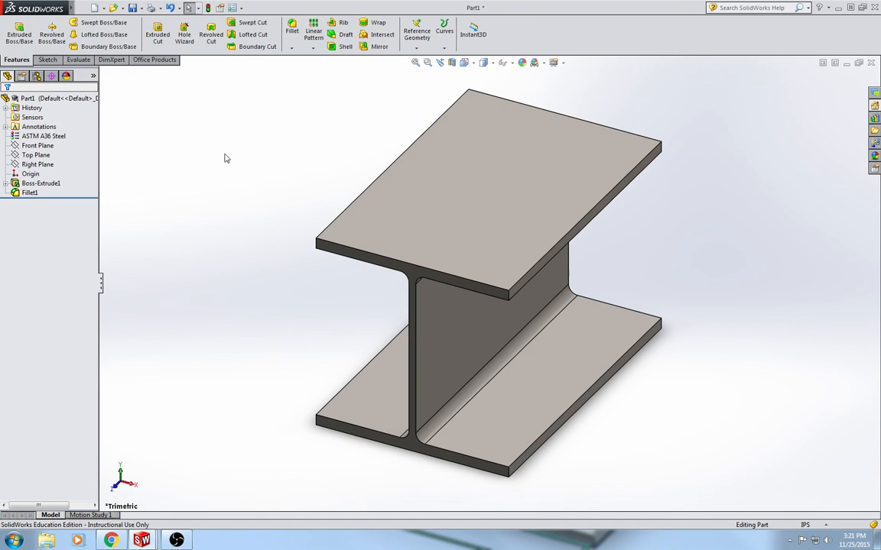
pyautogui.moveTo(418, 278)
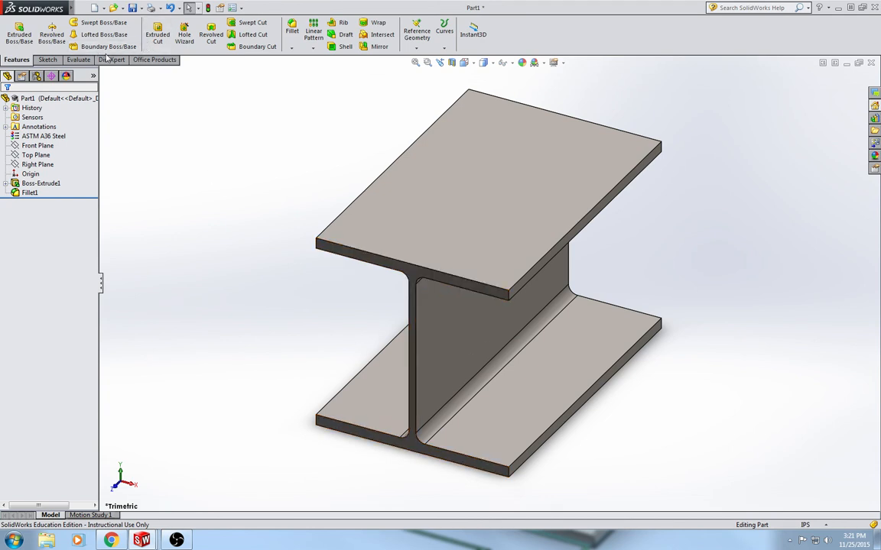
# - Run Section Properties on the beam's end face, reading an area of 9.11 square inches
pyautogui.click(76, 60)
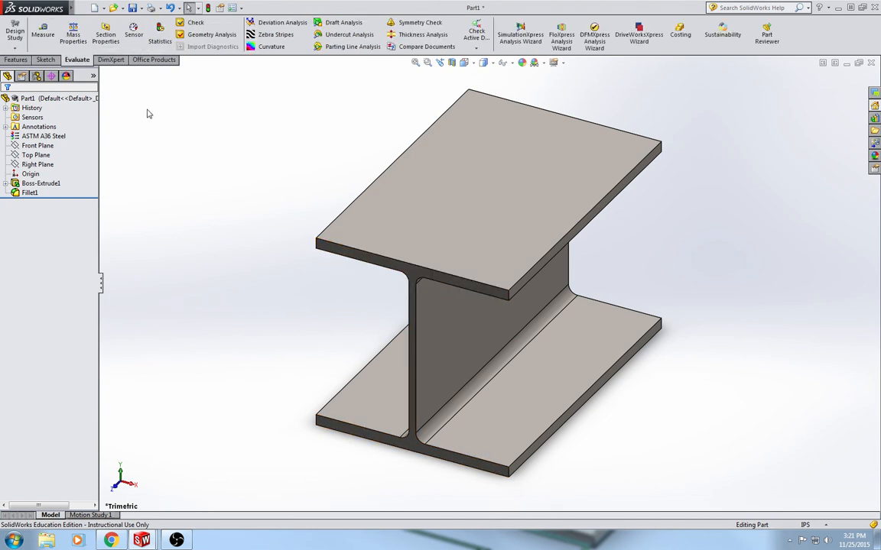
pyautogui.moveTo(74, 34)
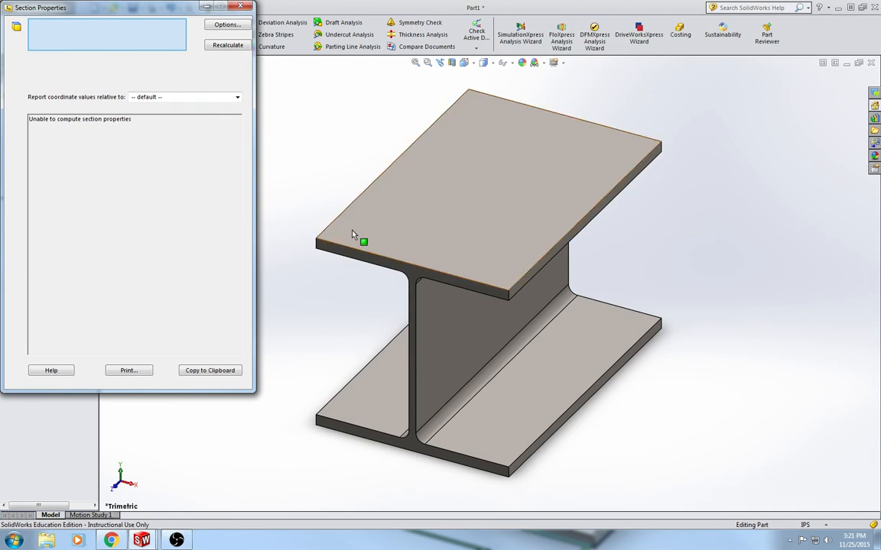
pyautogui.click(416, 275)
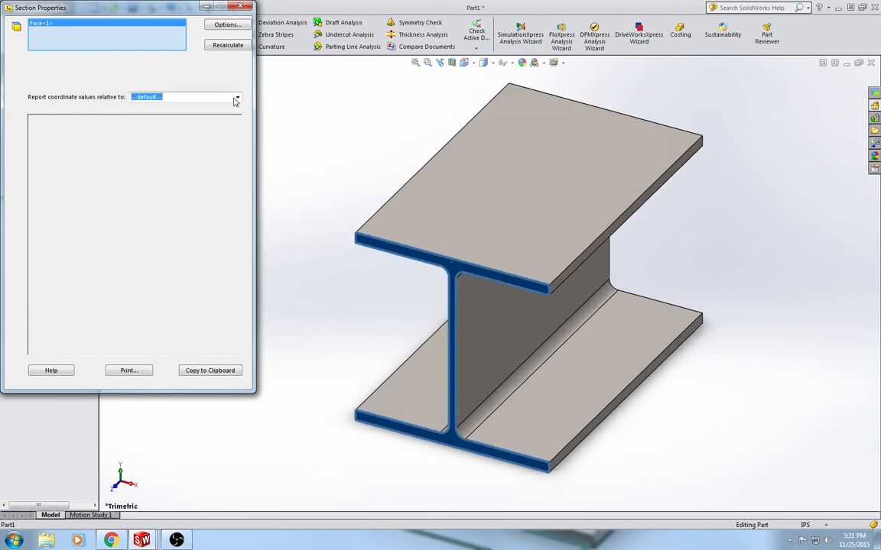
pyautogui.click(226, 46)
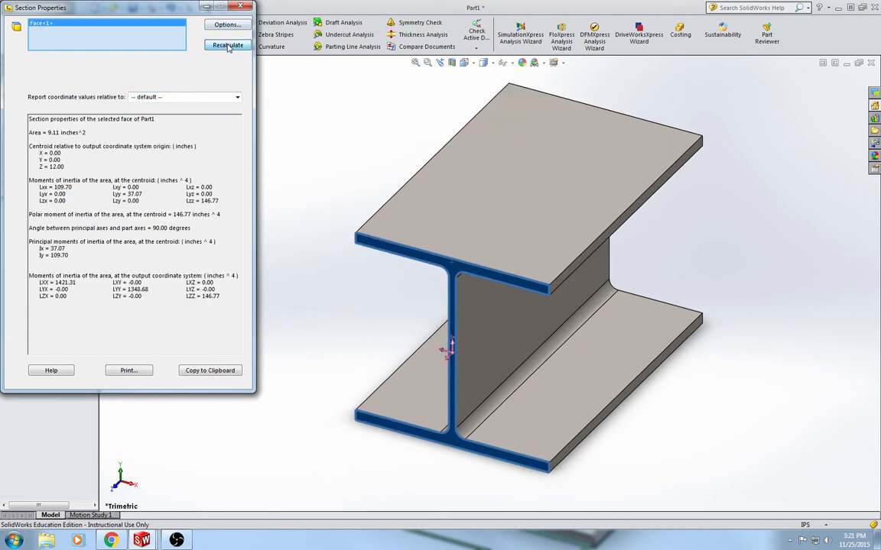
pyautogui.click(226, 46)
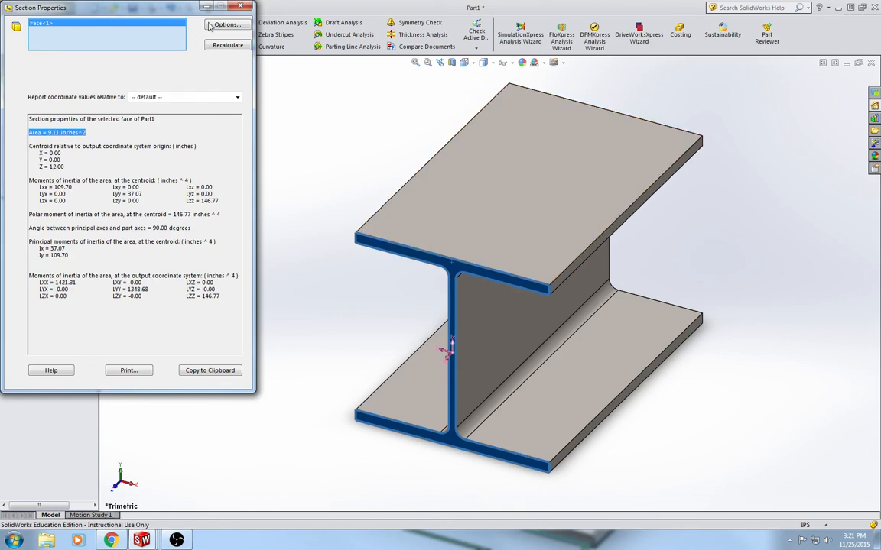
pyautogui.click(243, 6)
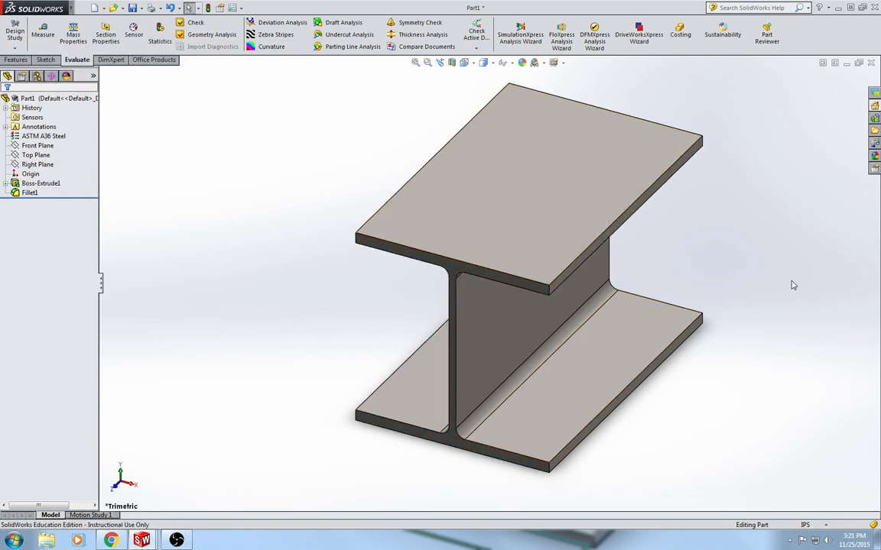
pyautogui.moveTo(783, 282)
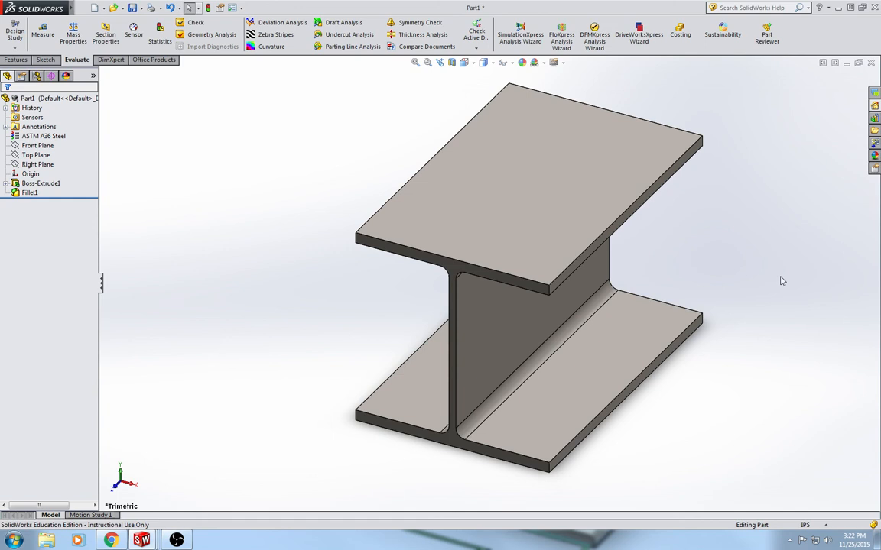
pyautogui.moveTo(753, 400)
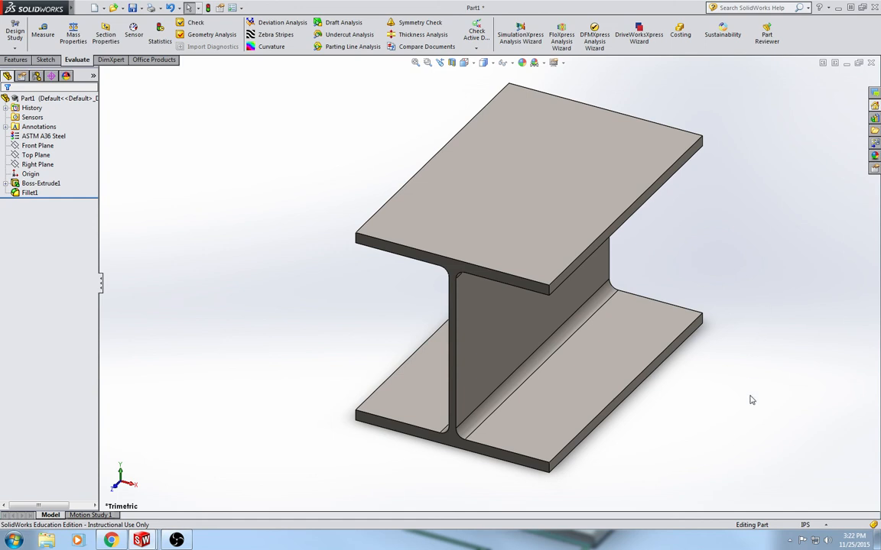
pyautogui.moveTo(624, 257)
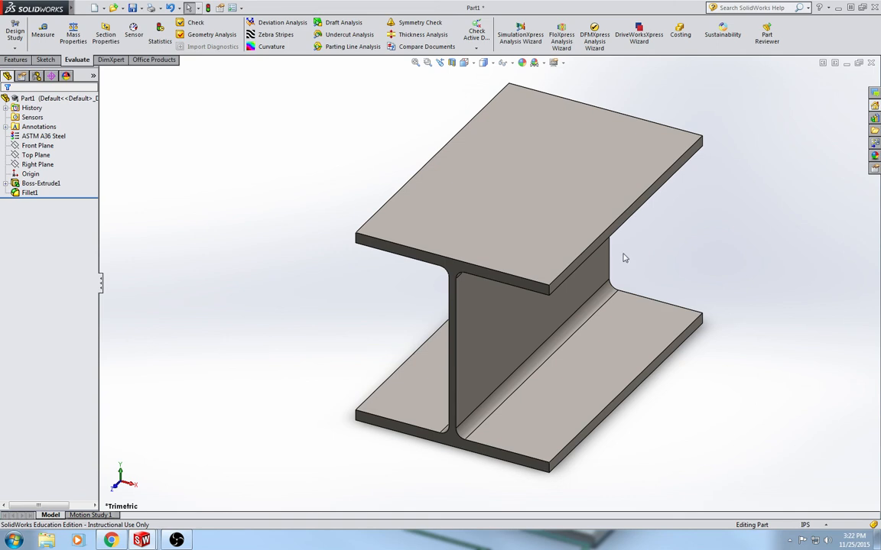